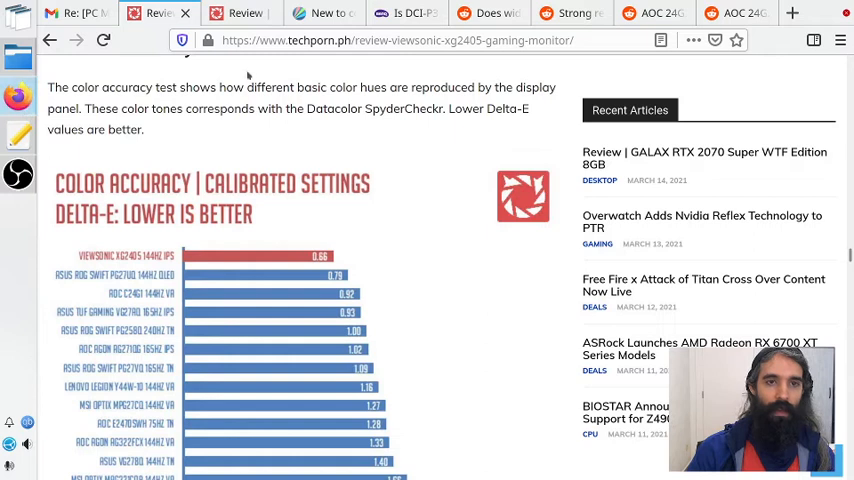
mouse_move(264, 236)
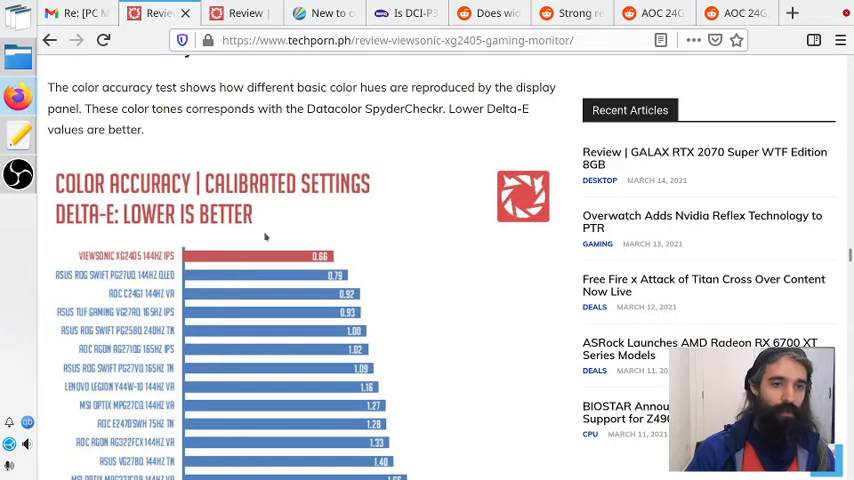
mouse_move(210, 280)
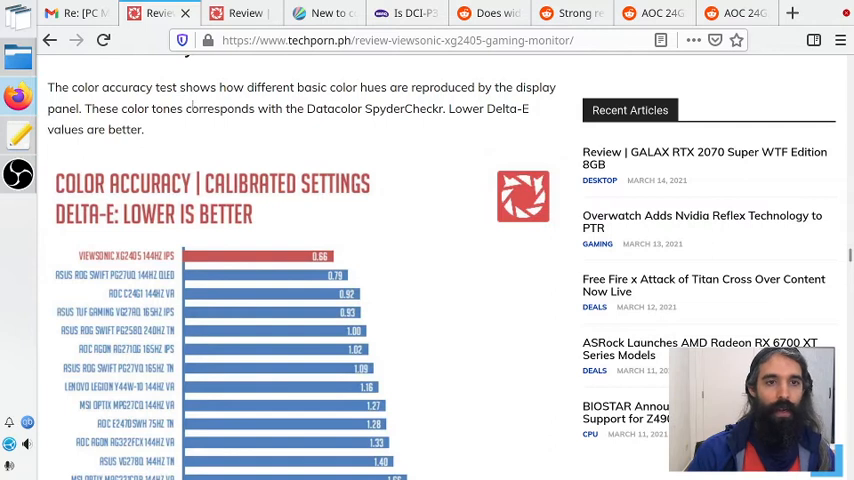
mouse_move(288, 268)
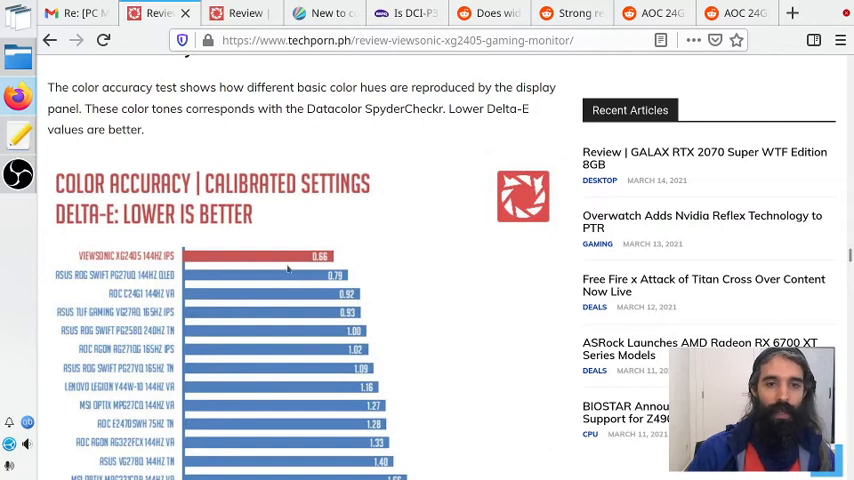
mouse_move(188, 270)
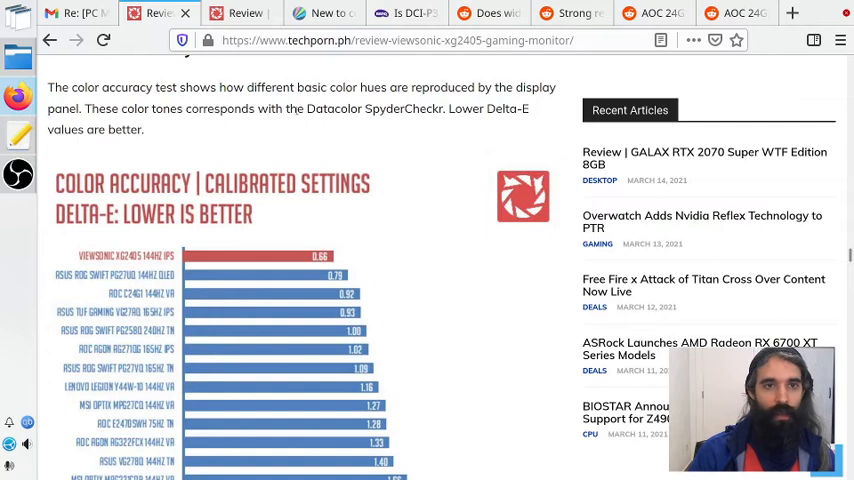
- Bring the AOC 24G2 review's calibrated color gamut coverage chart into view
left_click(240, 12)
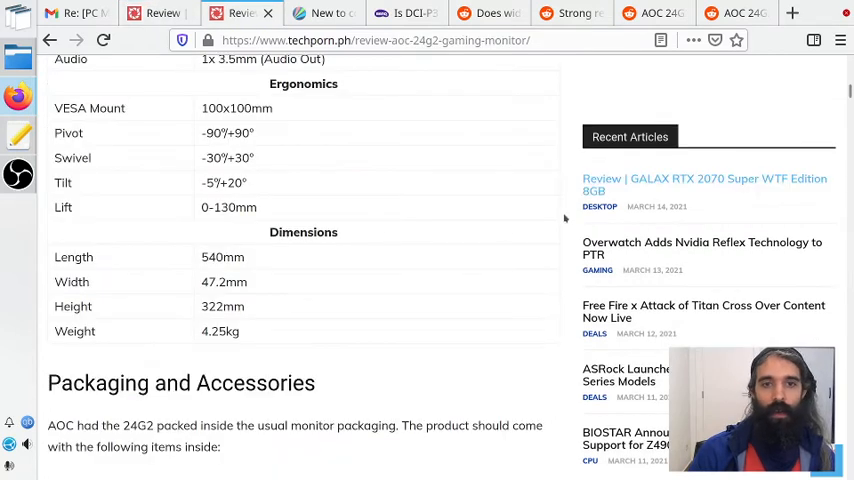
scroll("down", 3)
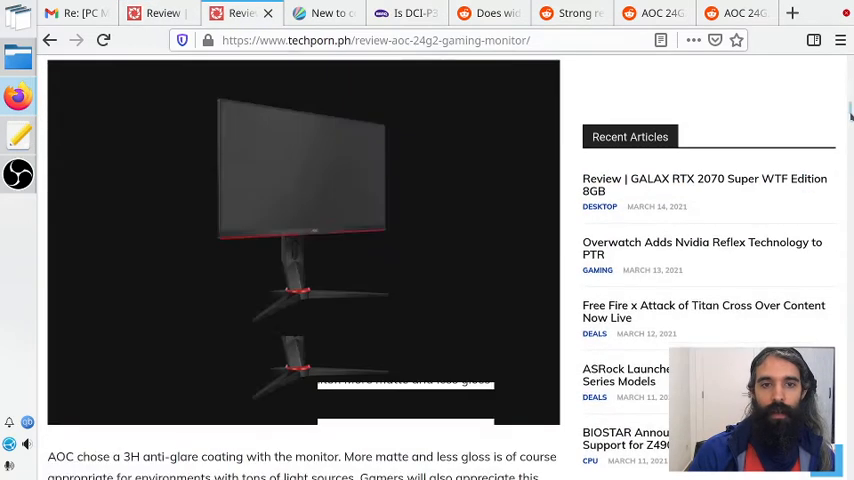
scroll("down", 3)
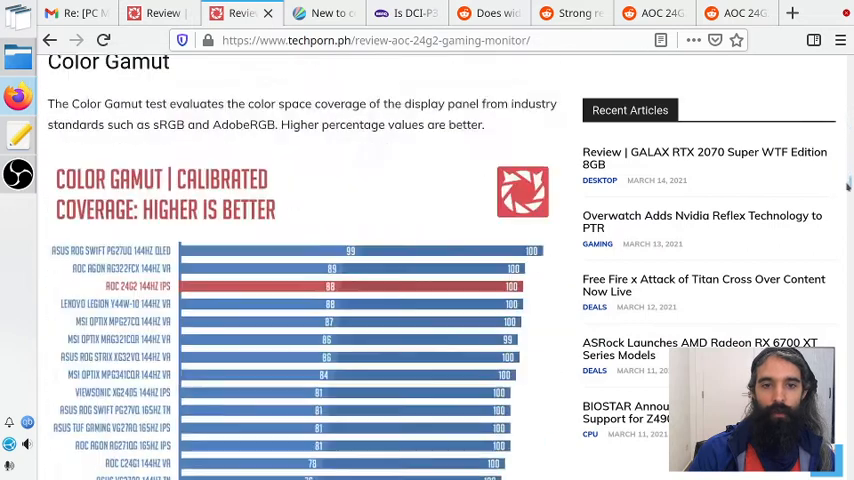
scroll("down", 3)
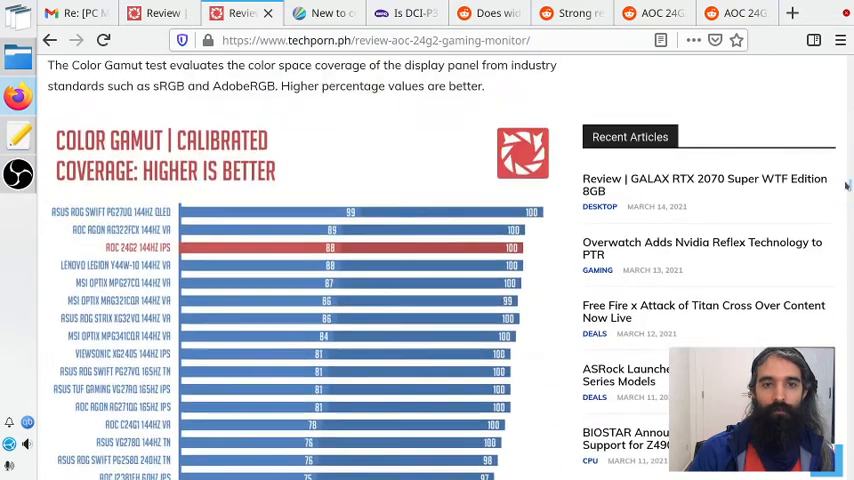
scroll("down", 3)
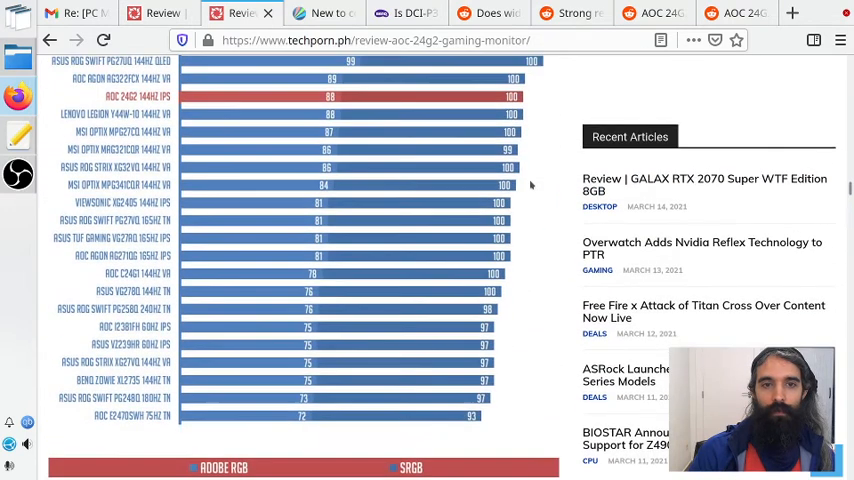
scroll("down", 3)
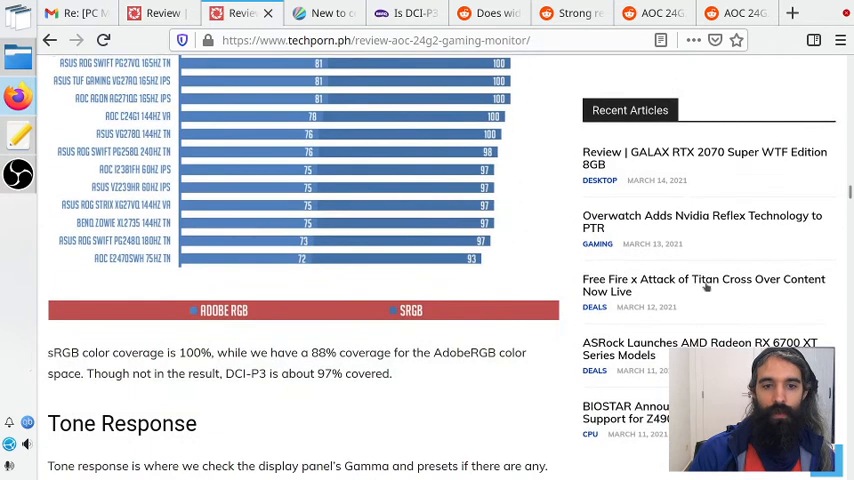
scroll("up", 3)
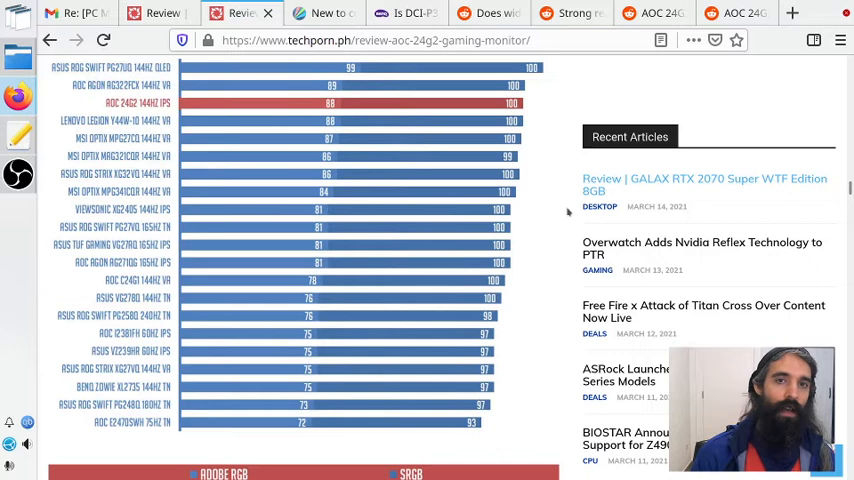
mouse_move(432, 138)
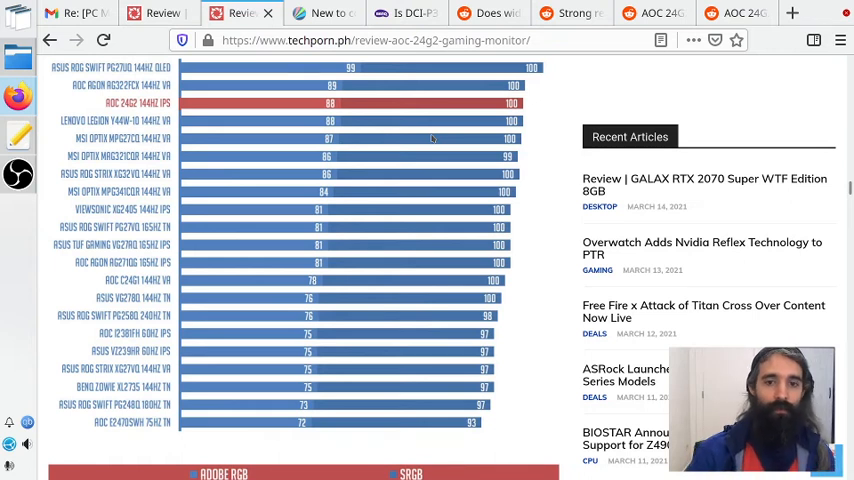
- Read the DisplayCAL thread's P3 versus sRGB replies, then move to BenQ's DCI-P3 article
left_click(320, 12)
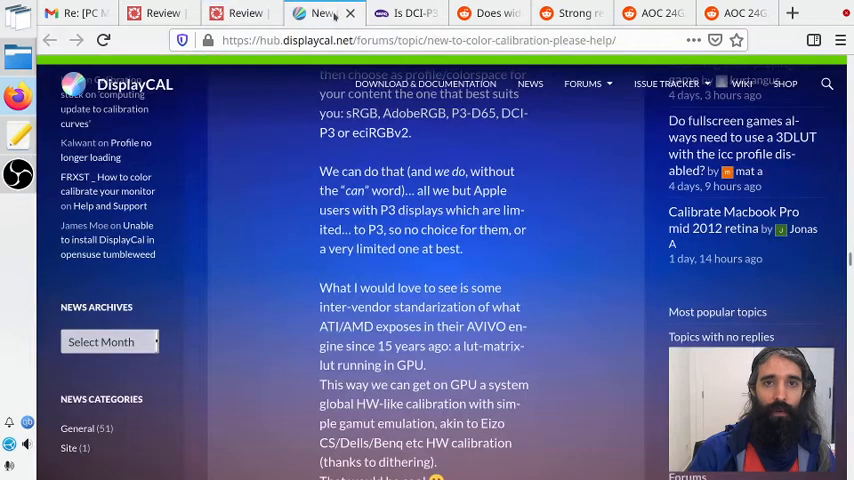
scroll("up", 3)
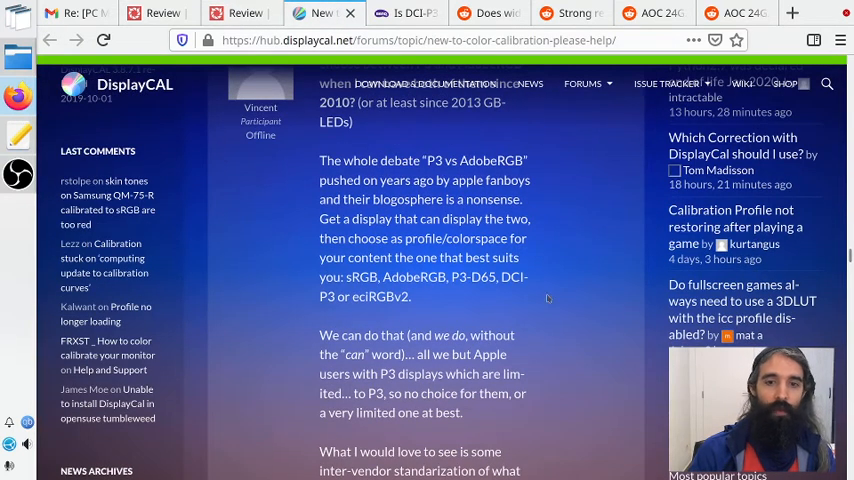
scroll("down", 3)
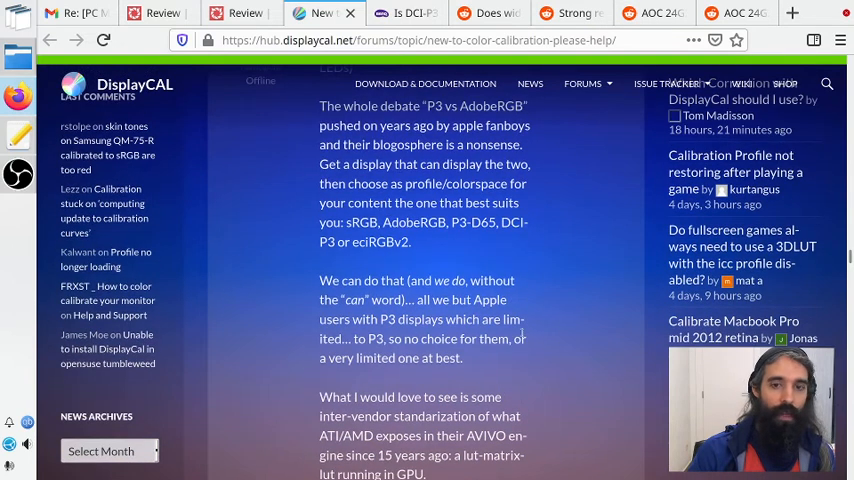
scroll("up", 3)
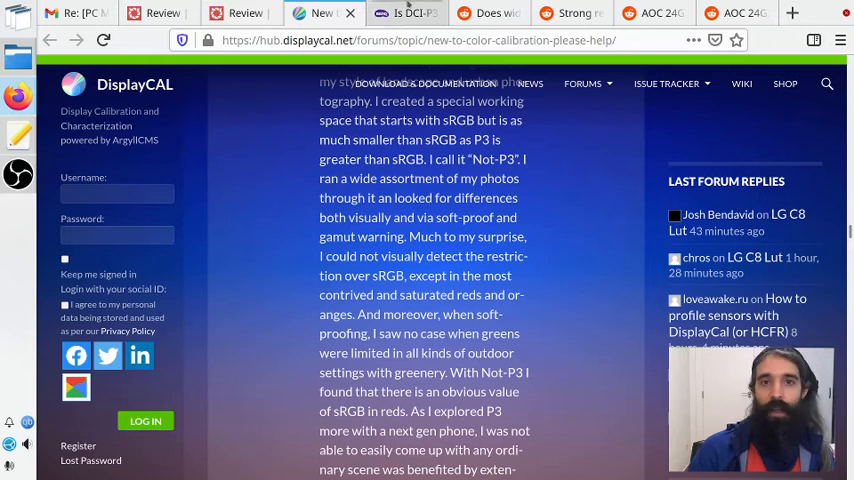
left_click(404, 12)
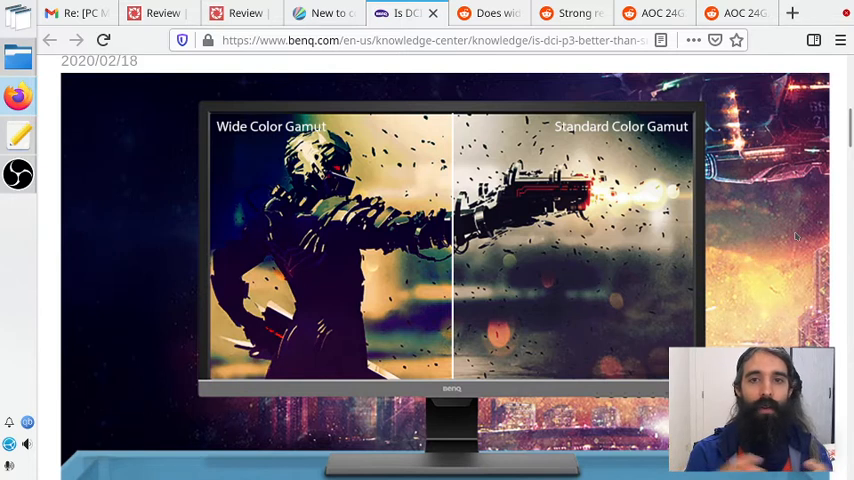
- Move from the BenQ gamut comparison to the r/buildapcmonitors wider color gamut thread
left_click(488, 12)
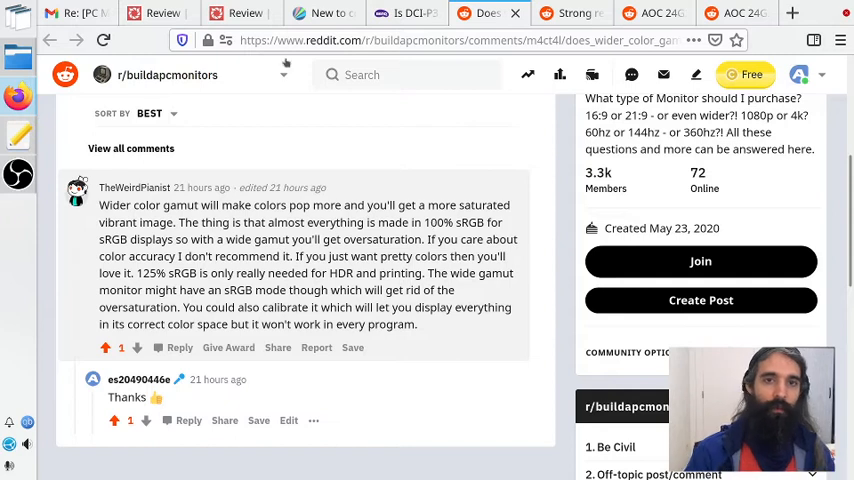
- Revisit the BenQ comparison and AOC 24G2 chart, then land on the r/Monitors 'Strong red color - aoc 24g2u' post
left_click(404, 12)
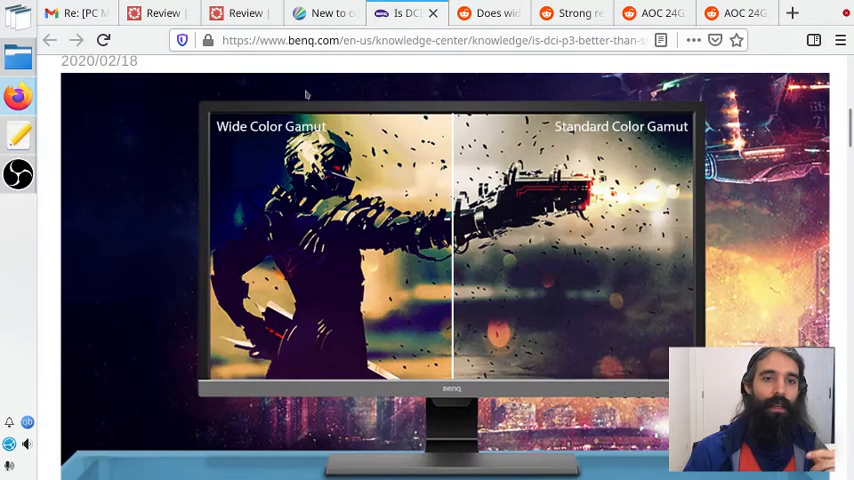
mouse_move(344, 110)
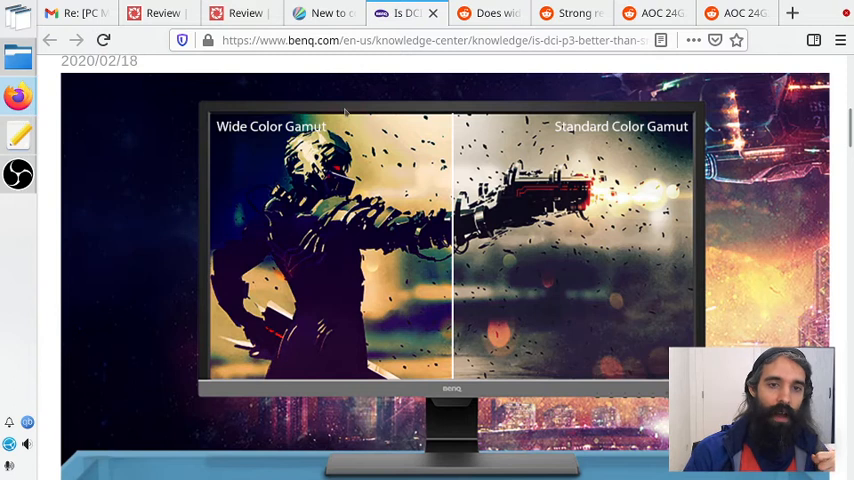
mouse_move(398, 324)
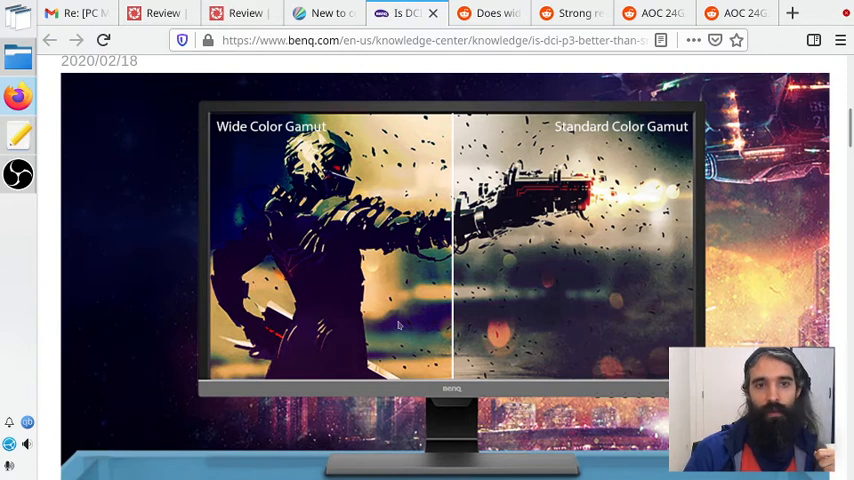
mouse_move(692, 220)
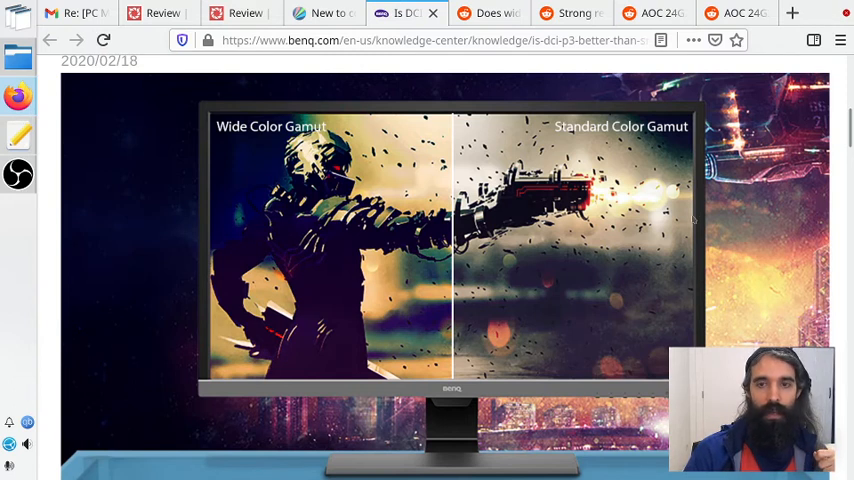
mouse_move(616, 292)
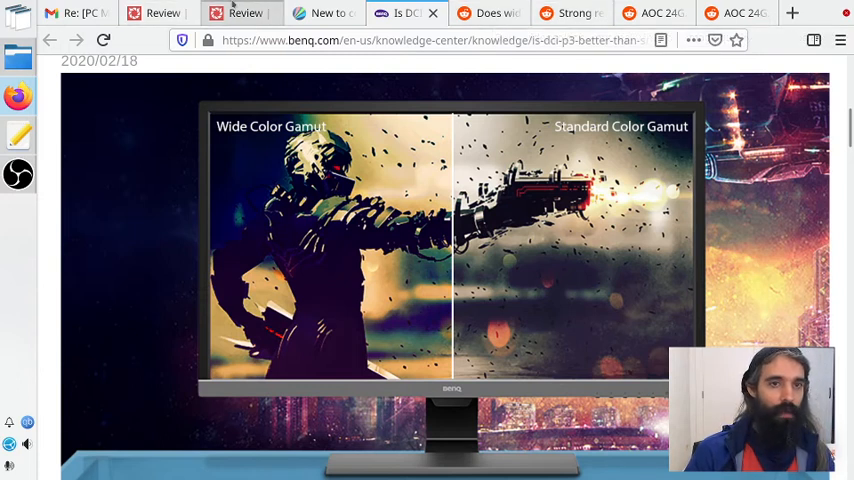
left_click(244, 12)
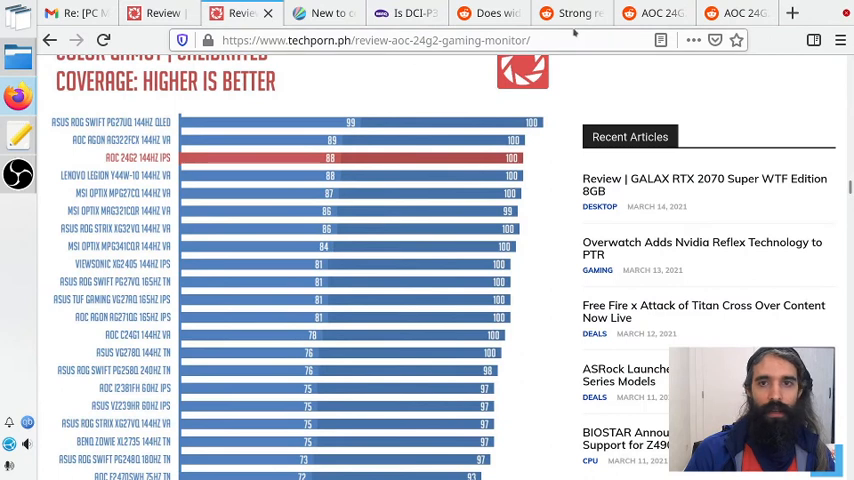
left_click(570, 12)
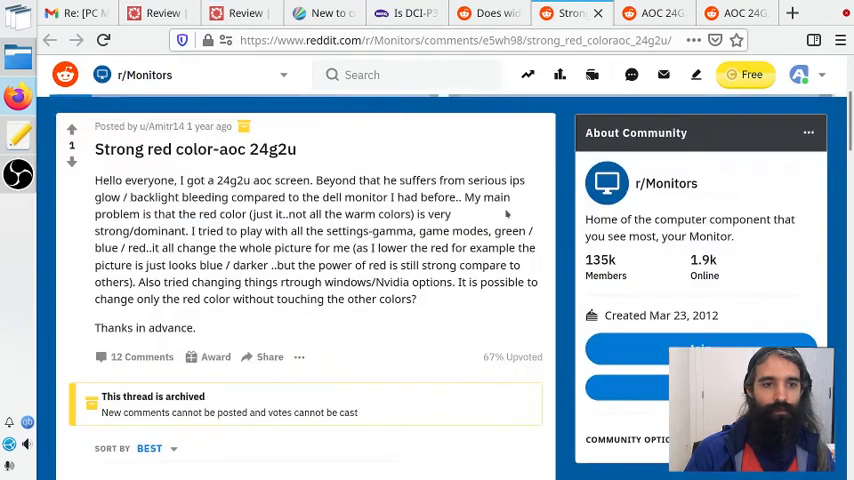